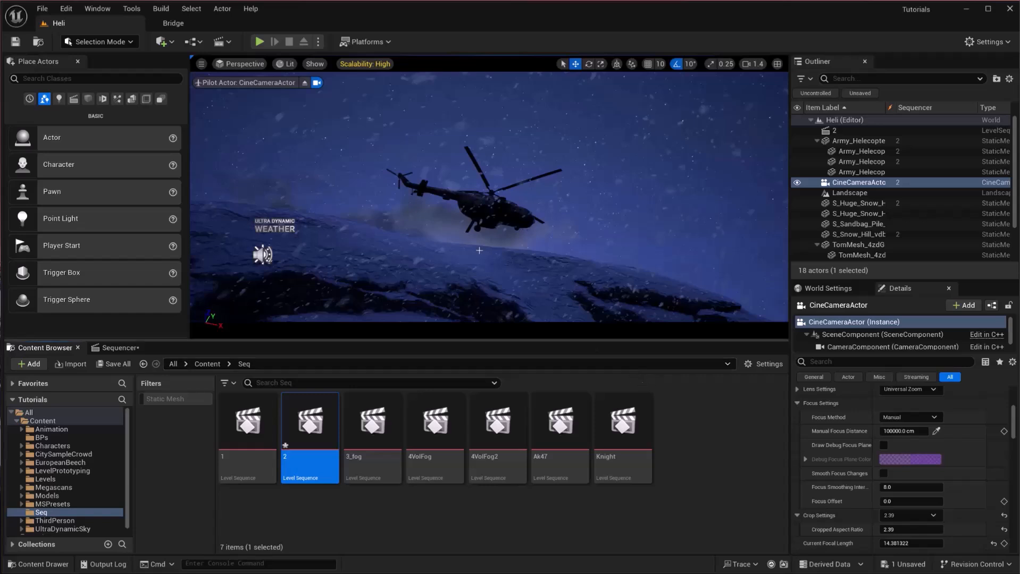
pyautogui.moveTo(237, 204)
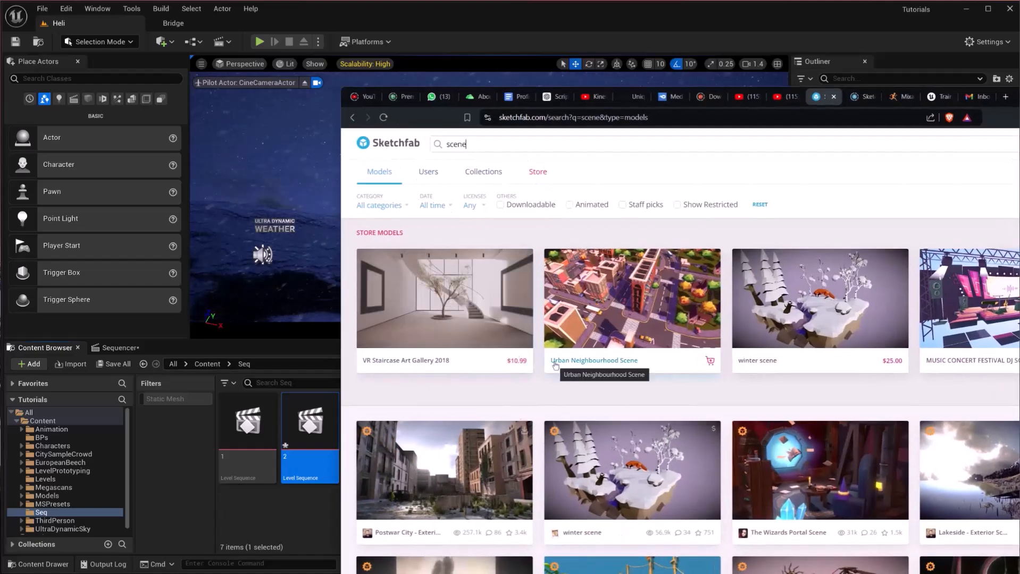
# Filter the Sketchfab 'scene' results to Downloadable and scroll down through the free models
pyautogui.scroll(-3)
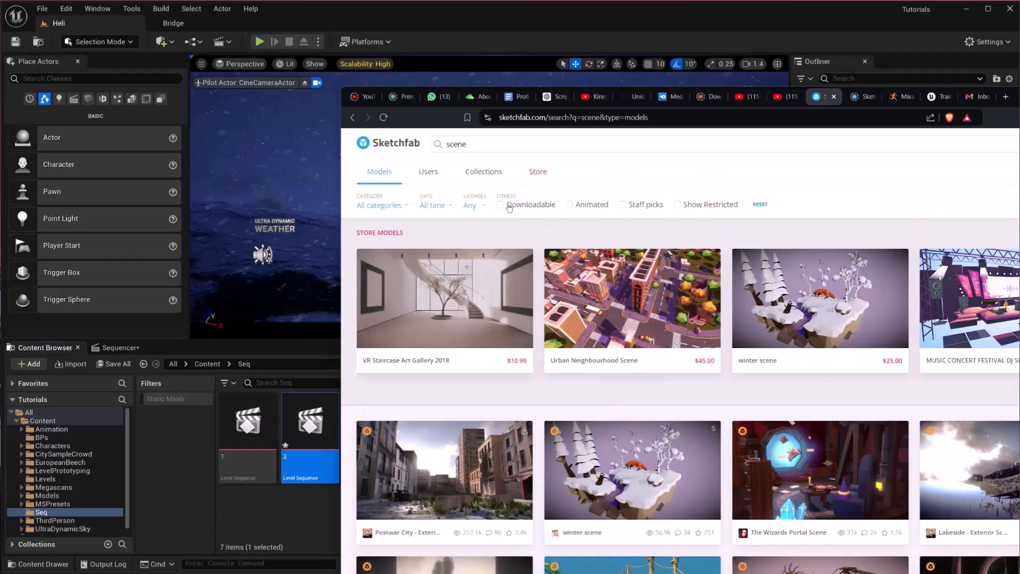
pyautogui.click(508, 206)
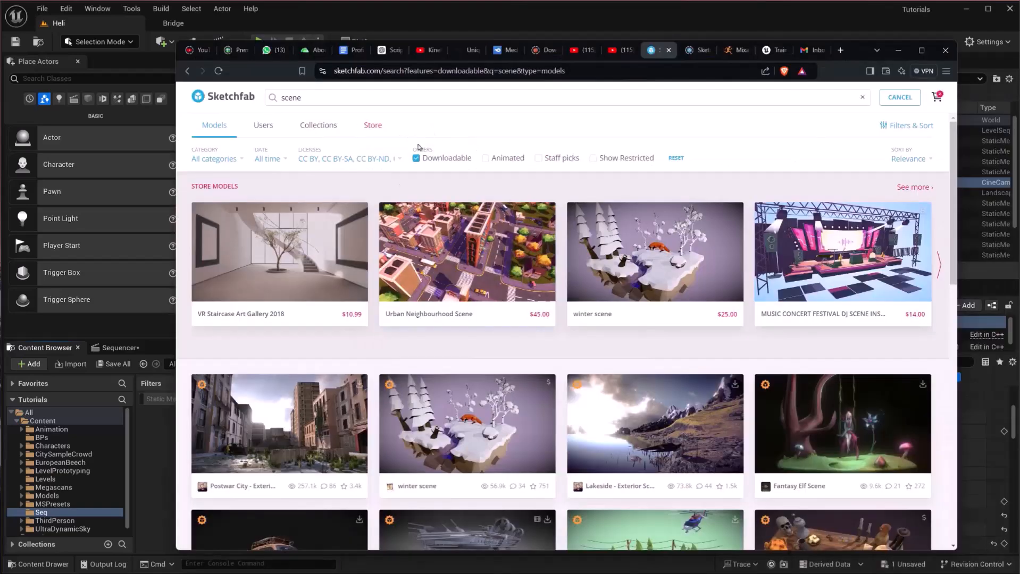
pyautogui.scroll(-3)
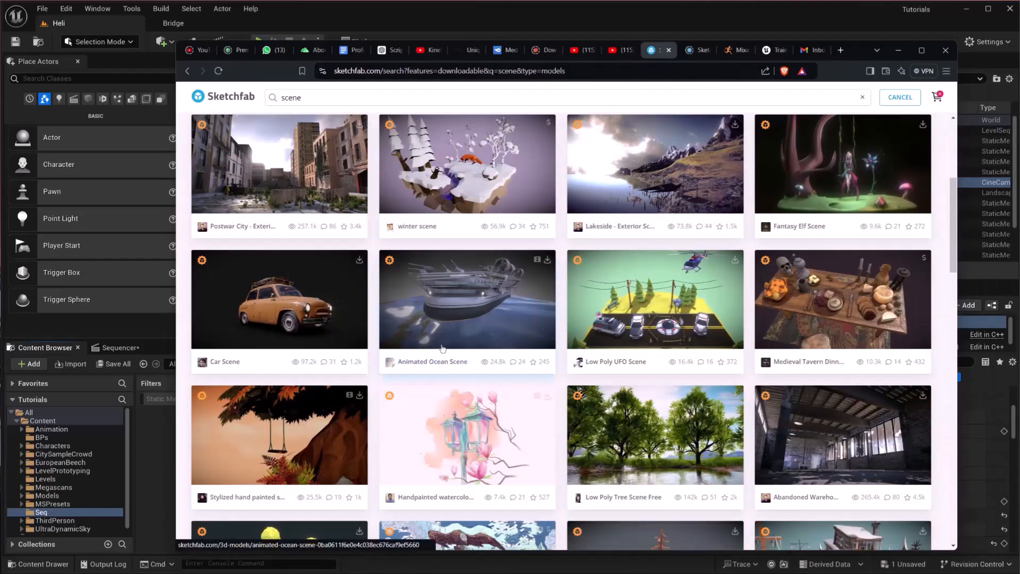
pyautogui.scroll(-3)
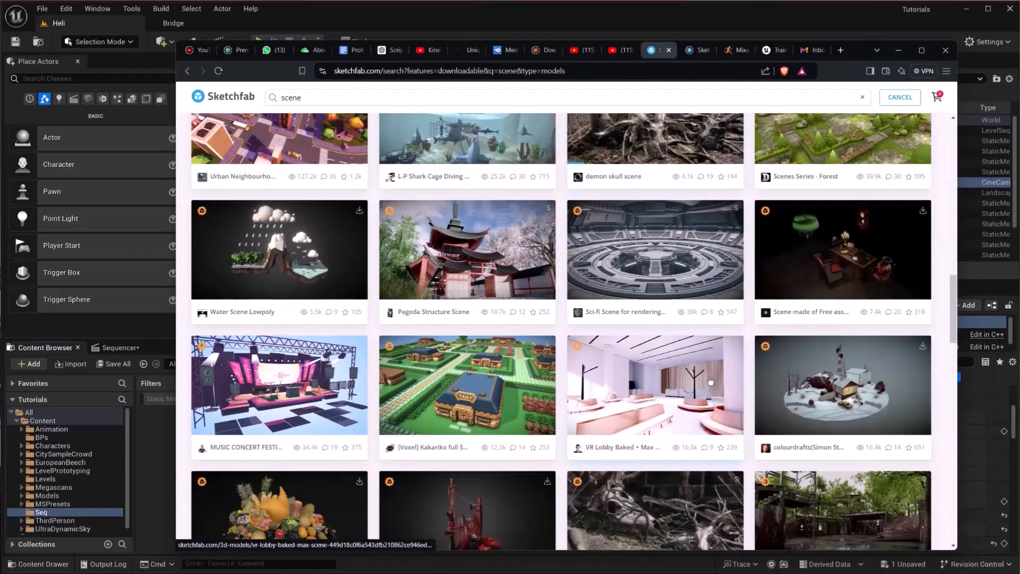
pyautogui.scroll(-3)
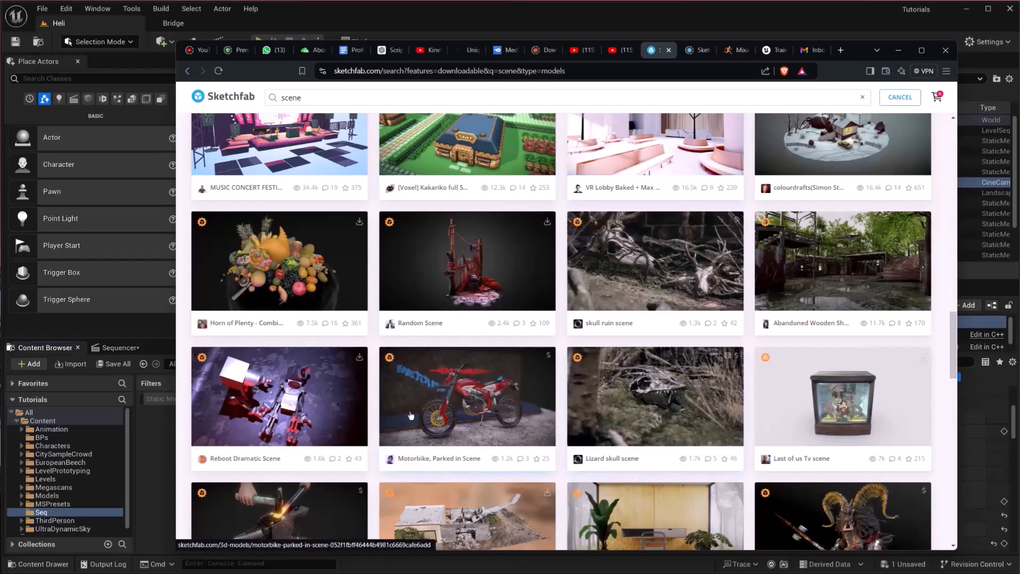
pyautogui.scroll(-3)
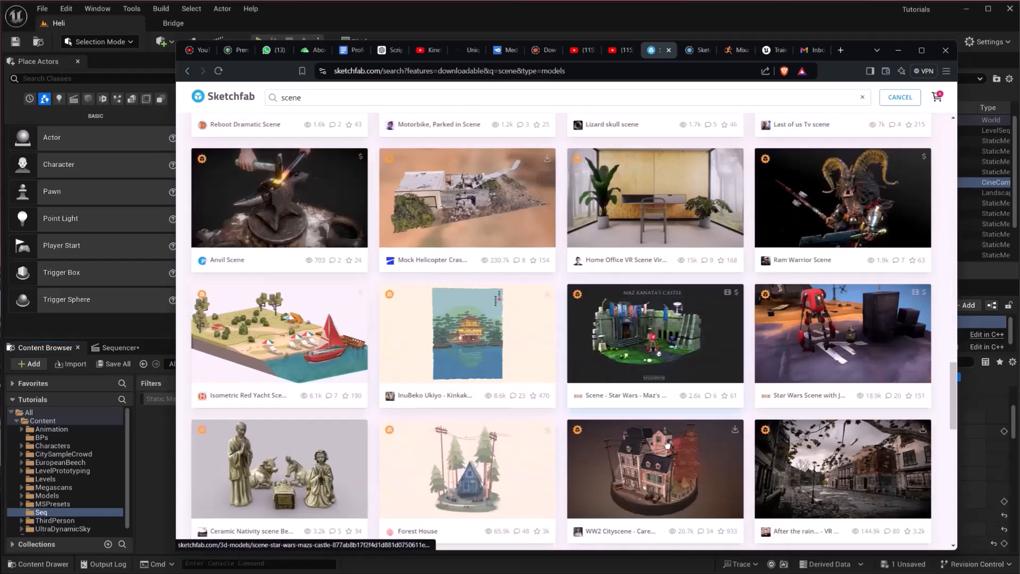
pyautogui.scroll(-3)
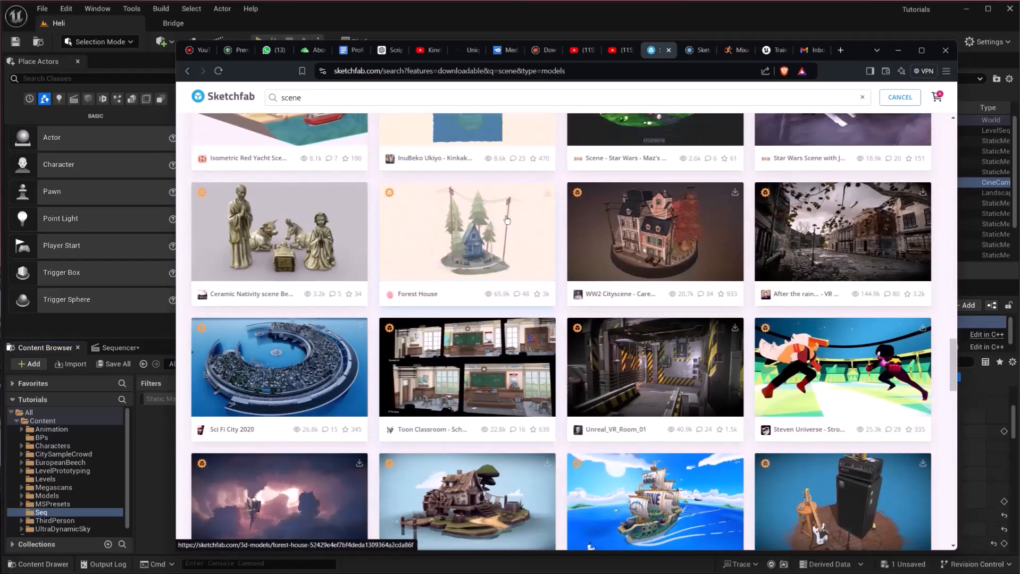
# Open the Forest House model page from its search-result thumbnail
pyautogui.click(466, 233)
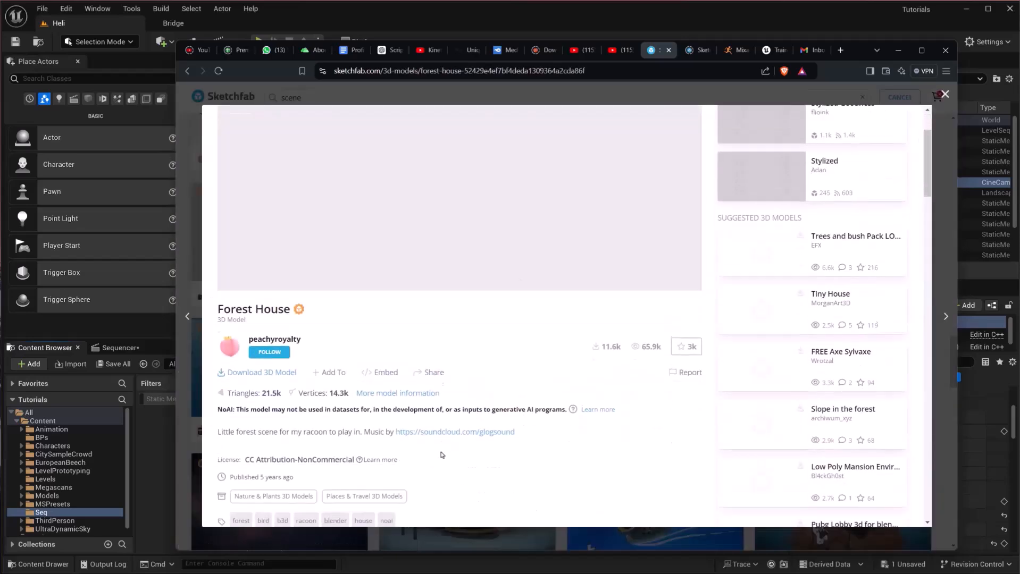
pyautogui.click(261, 372)
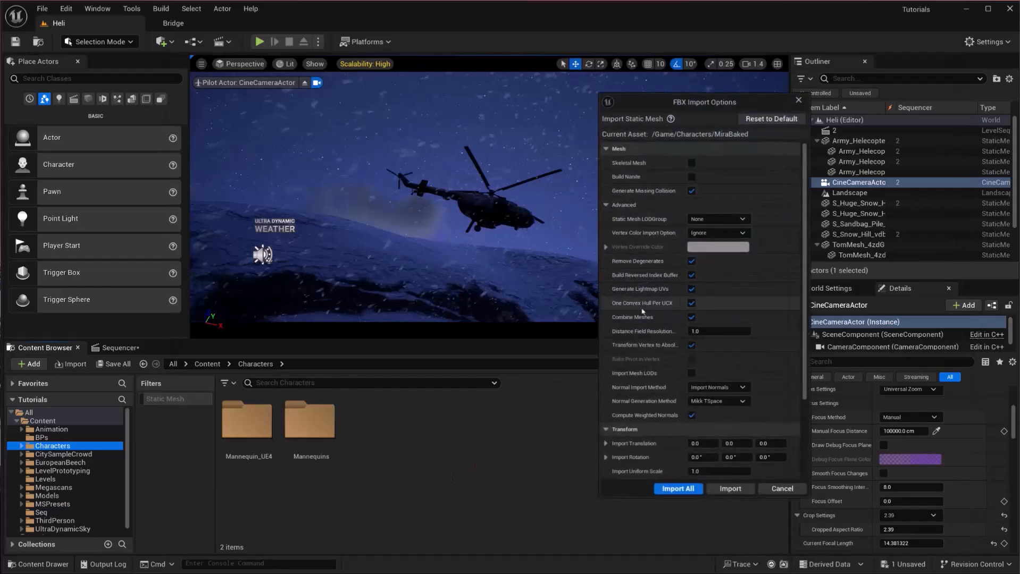
# Centre the FBX Import Options dialog and turn off Combine Meshes
pyautogui.moveTo(702, 102); pyautogui.dragTo(509, 130)
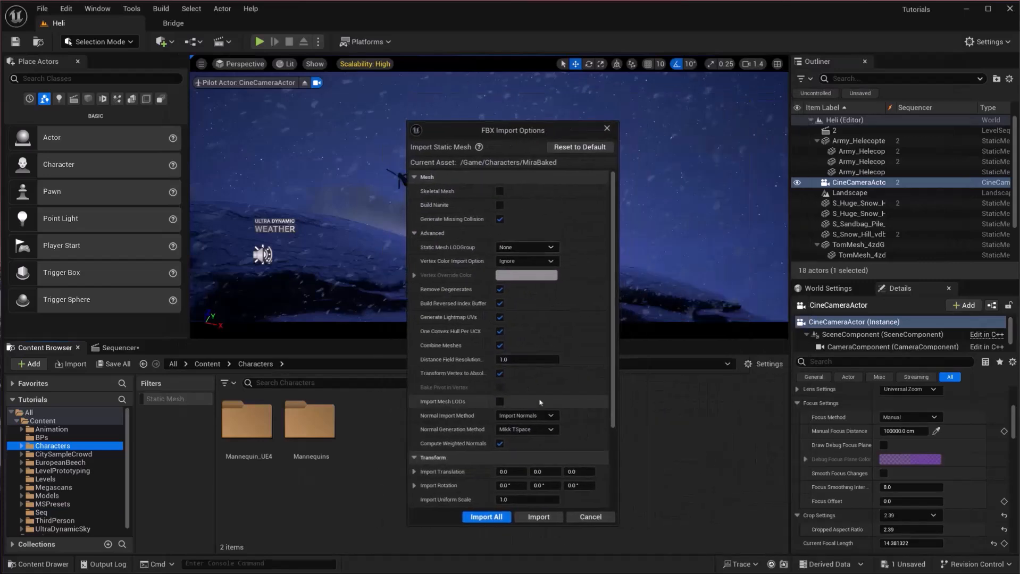
pyautogui.click(499, 345)
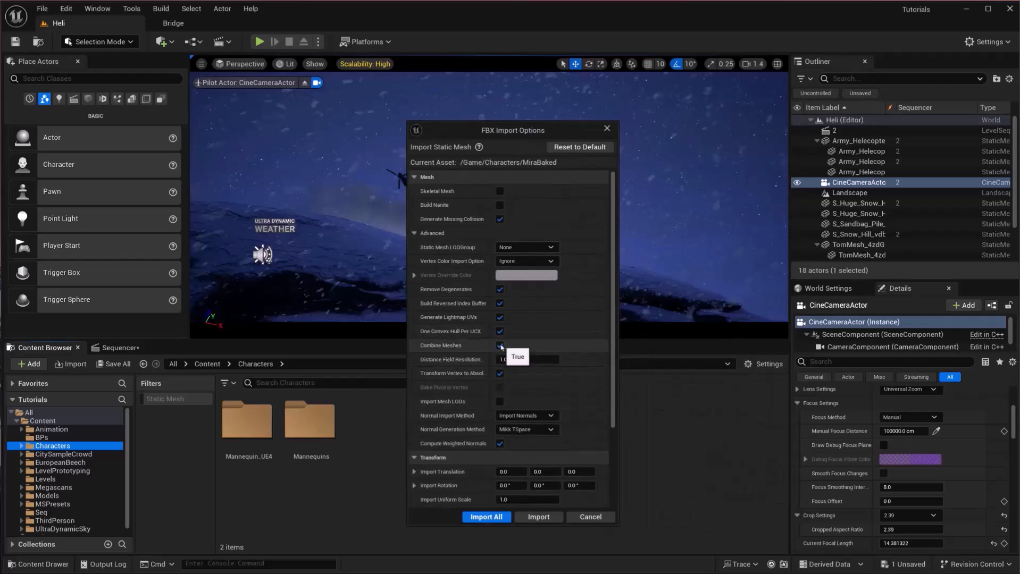
pyautogui.click(500, 345)
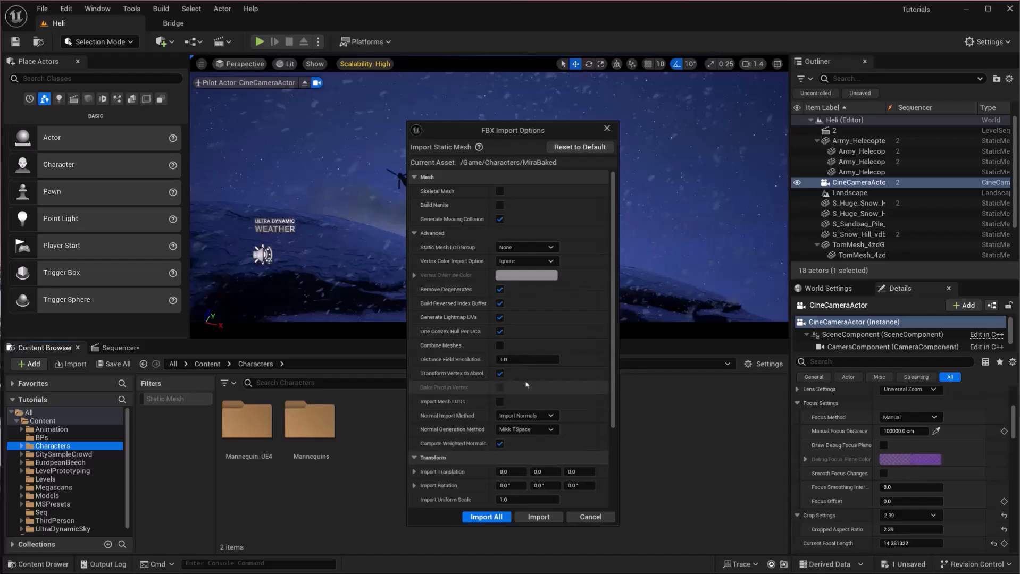